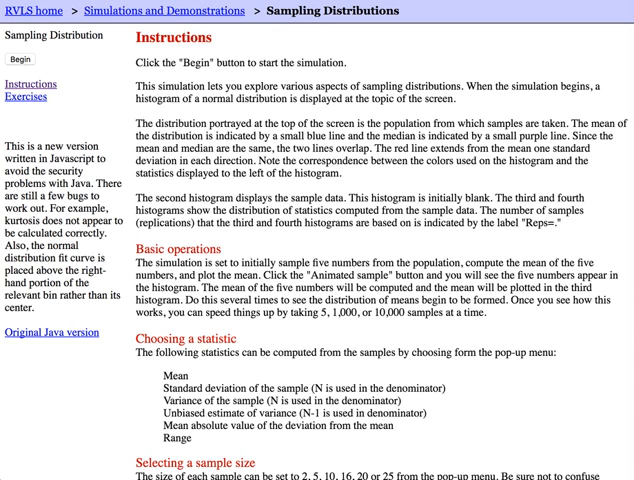
- Launch the simulation to show the normal parent population with mean 16 and sd 5
click(18, 60)
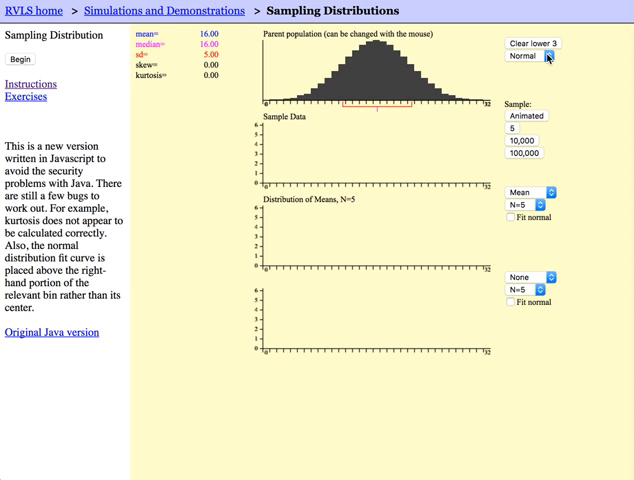
click(533, 56)
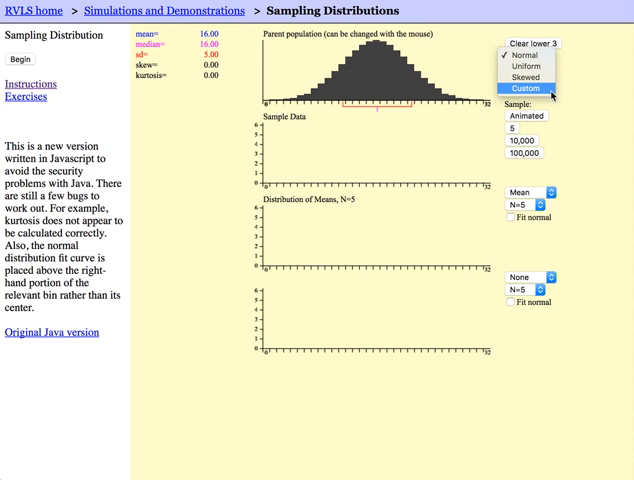
mouse_move(524, 65)
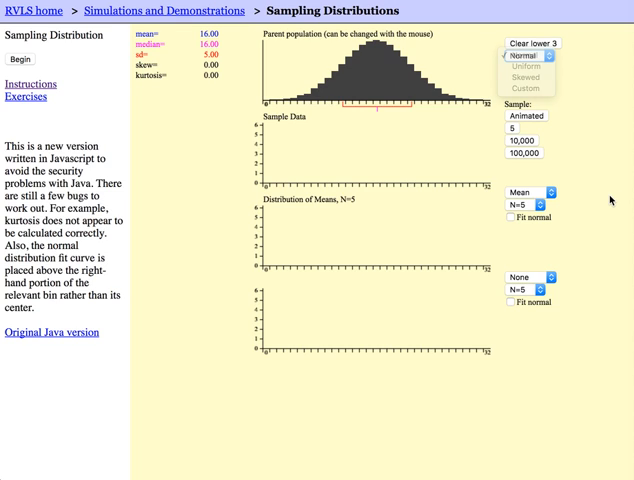
click(527, 56)
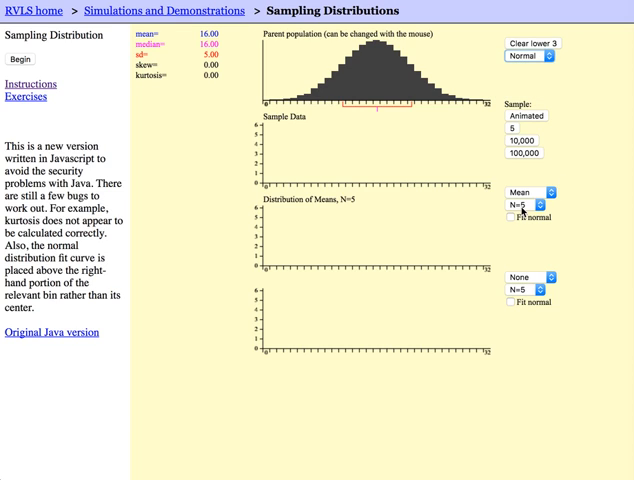
click(528, 208)
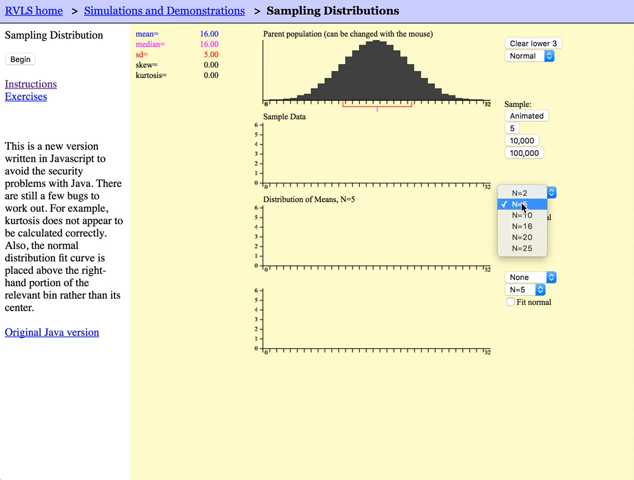
click(527, 198)
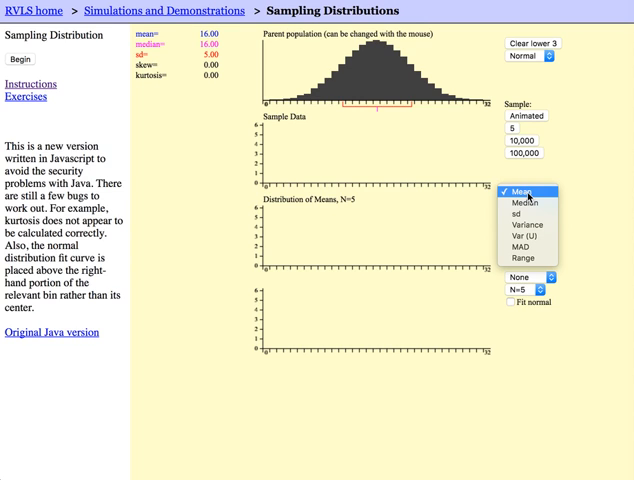
mouse_move(530, 227)
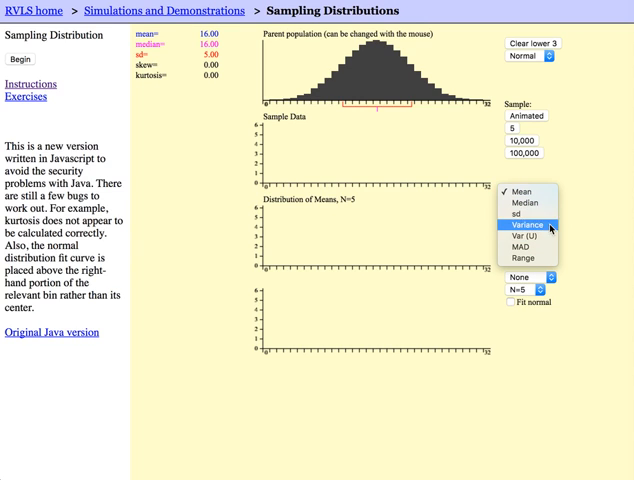
click(528, 193)
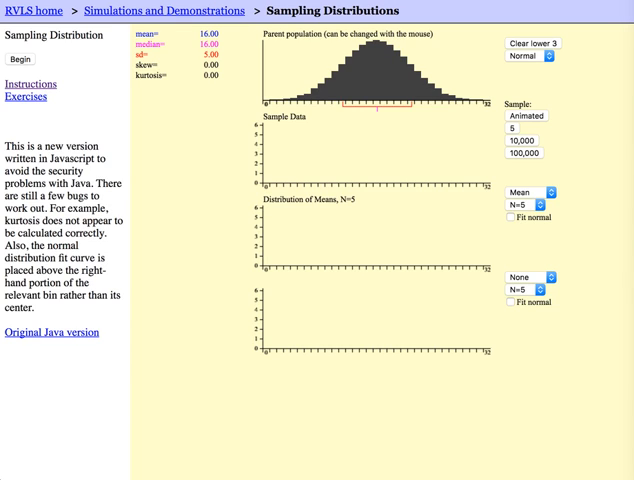
mouse_move(150, 22)
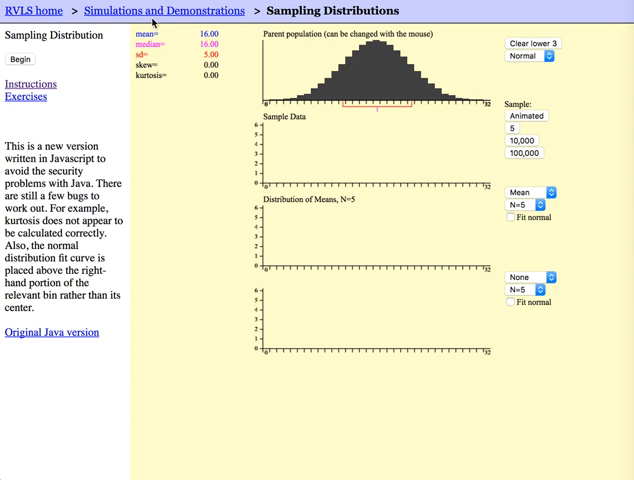
mouse_move(185, 59)
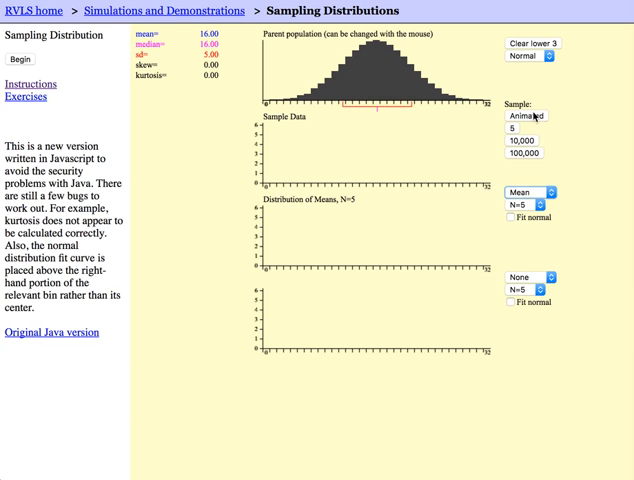
- Draw three animated samples of five and plot each sample mean in the means histogram
click(17, 54)
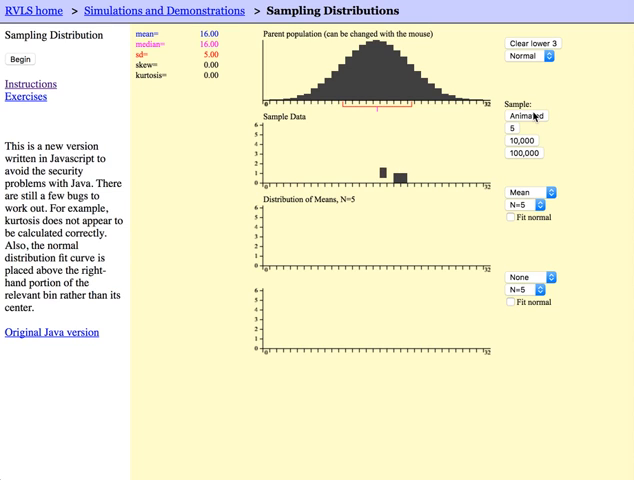
click(21, 60)
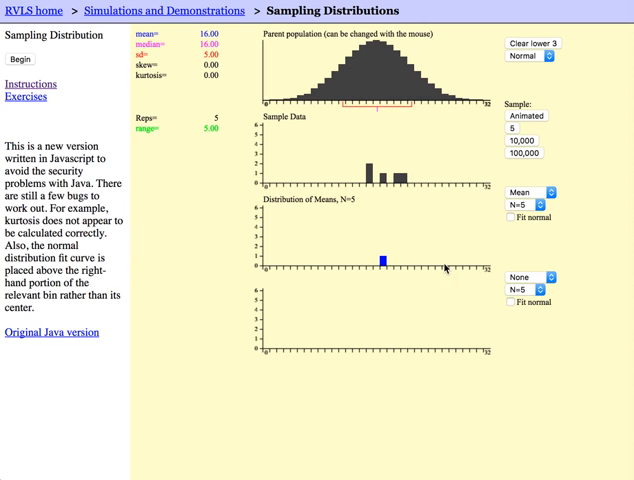
mouse_move(533, 118)
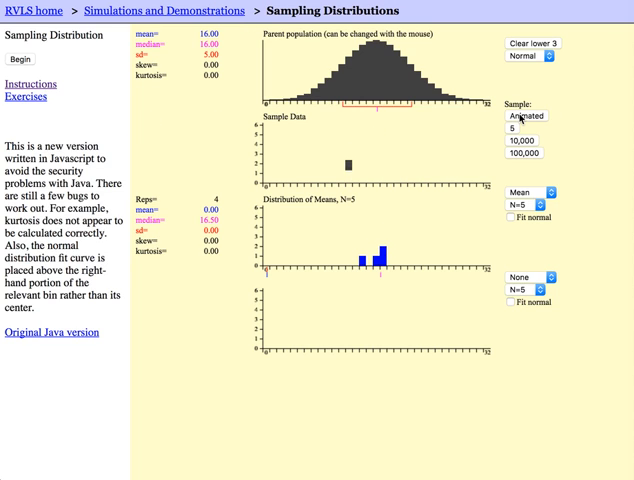
click(516, 129)
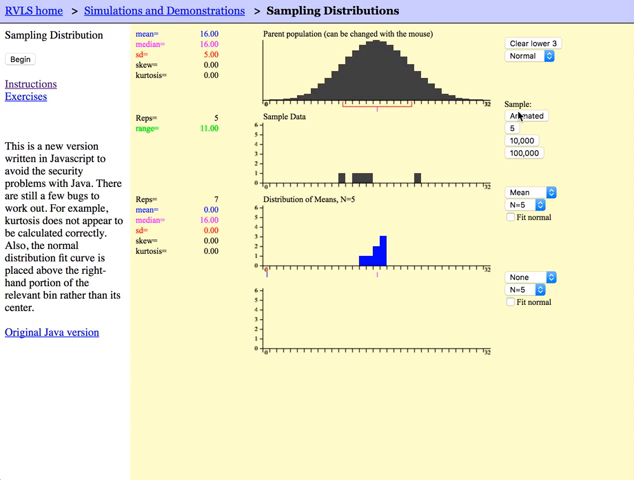
click(524, 116)
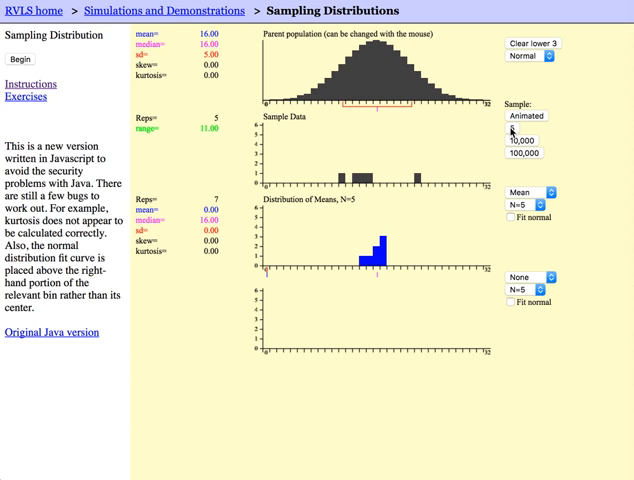
click(18, 60)
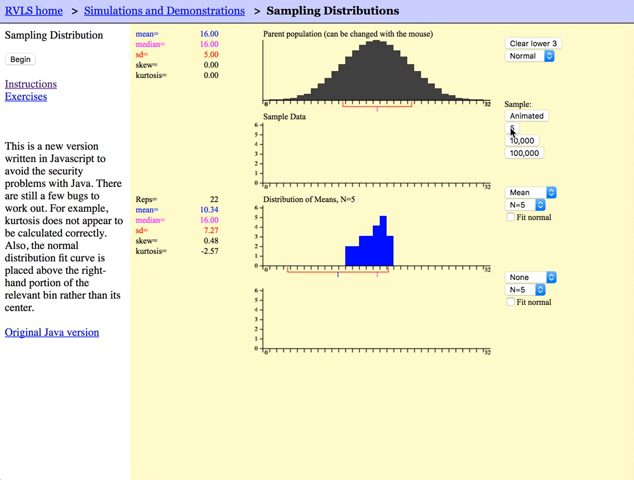
click(515, 133)
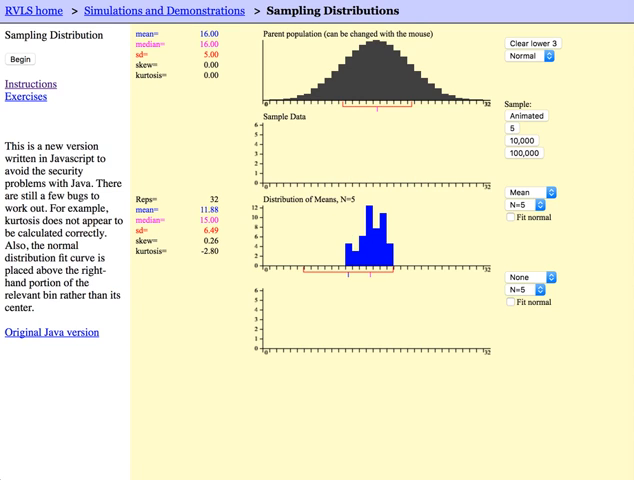
mouse_move(528, 231)
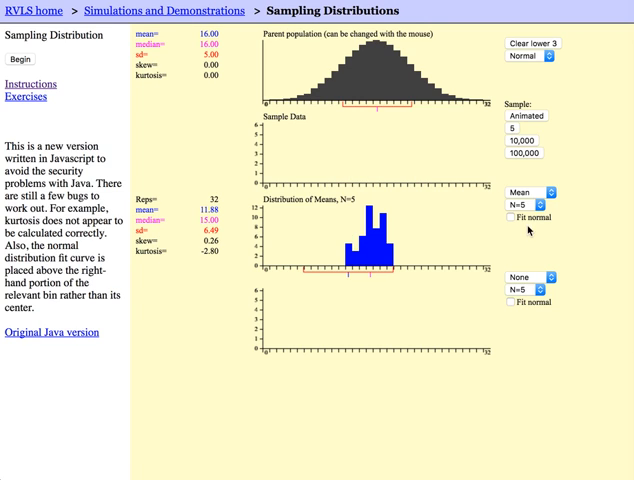
click(530, 139)
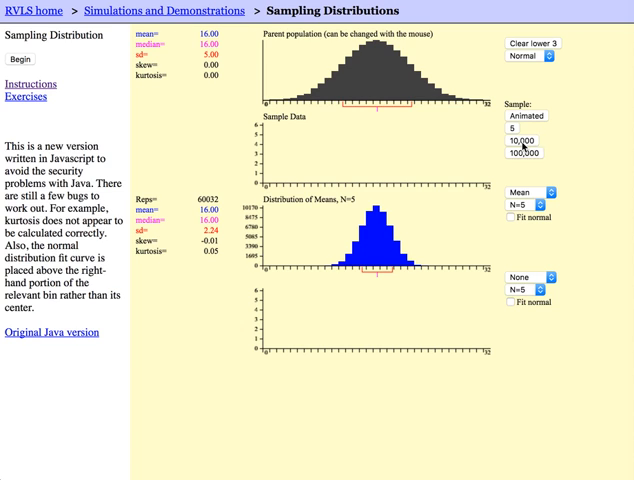
click(524, 153)
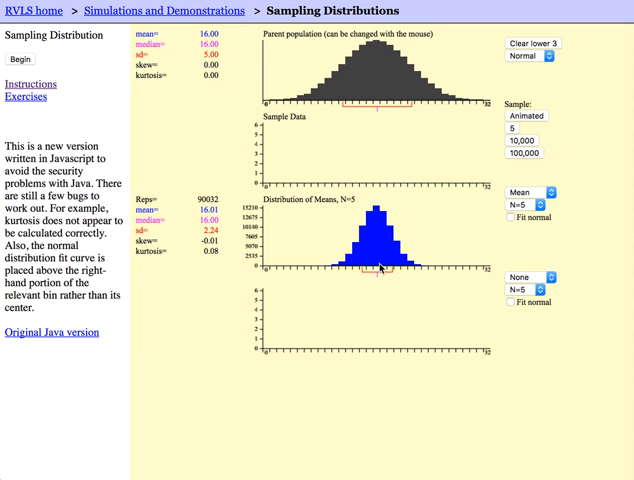
mouse_move(357, 295)
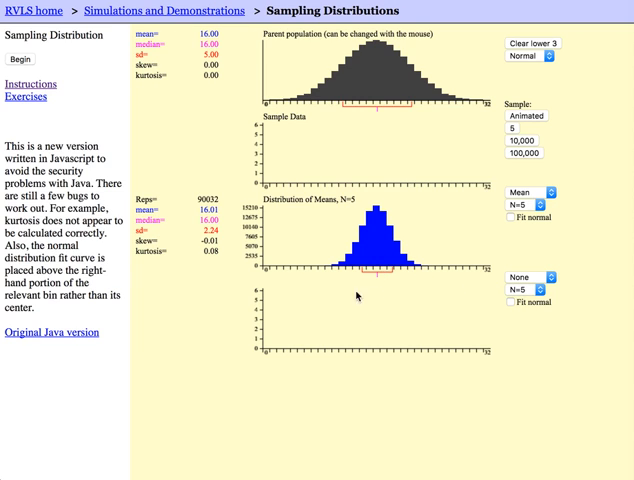
mouse_move(222, 237)
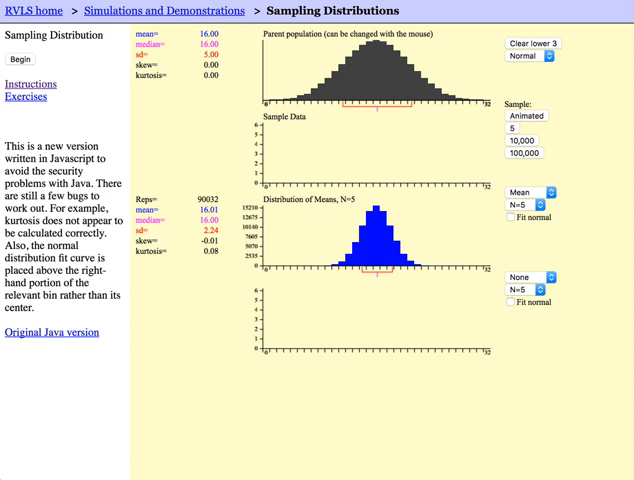
mouse_move(538, 32)
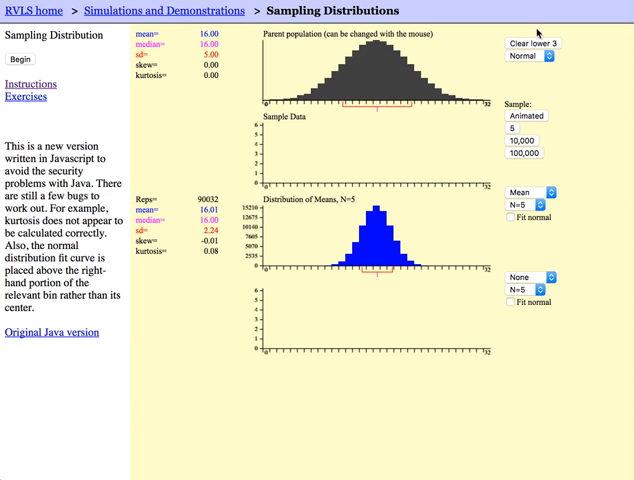
- Clear the lower three histograms and set the sample size under Mean to N=25
click(524, 44)
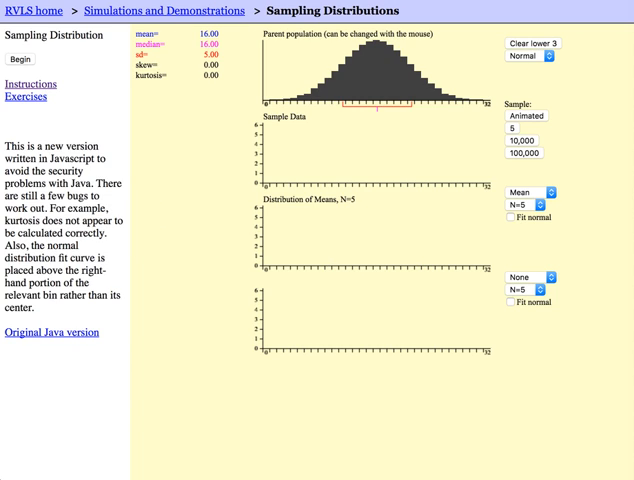
click(531, 206)
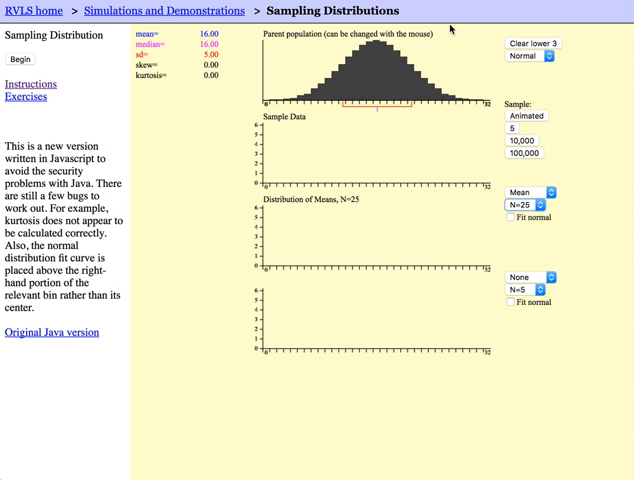
mouse_move(446, 161)
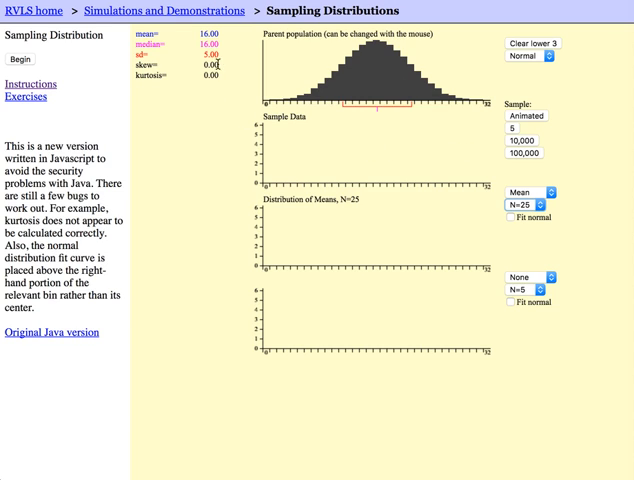
mouse_move(465, 138)
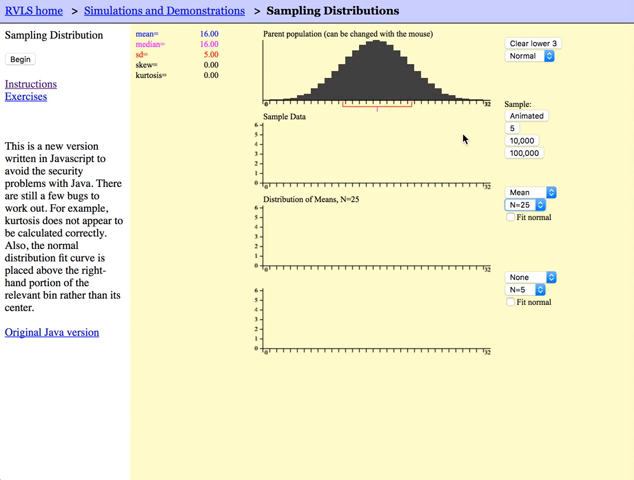
mouse_move(464, 139)
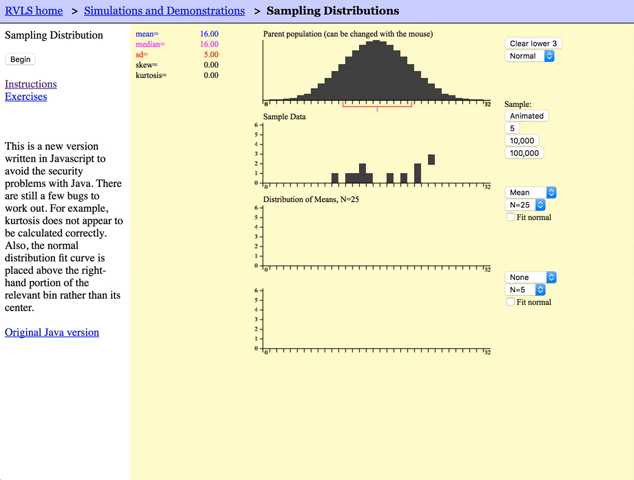
- Draw three animated samples of 25 scores, adding their means near 16
click(22, 60)
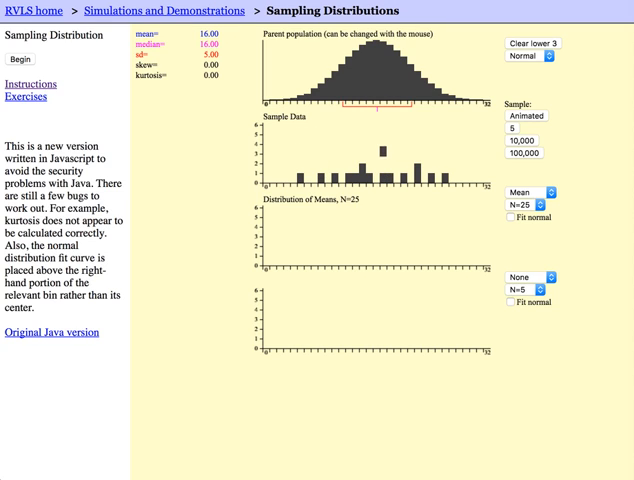
click(20, 59)
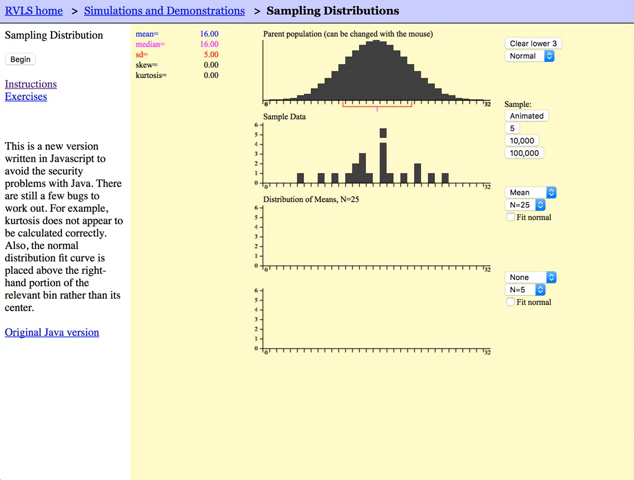
click(18, 60)
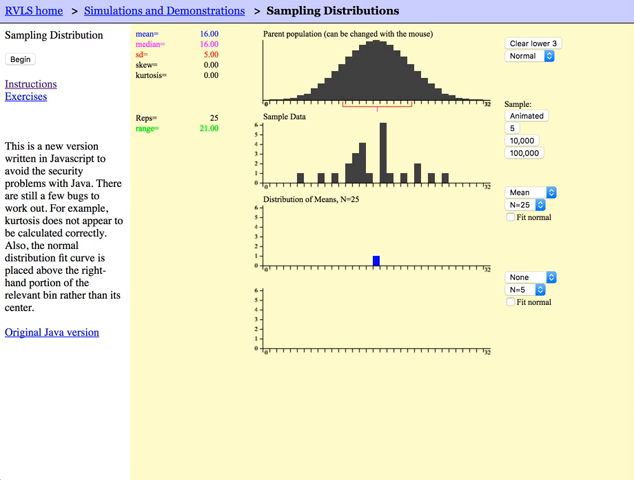
mouse_move(509, 185)
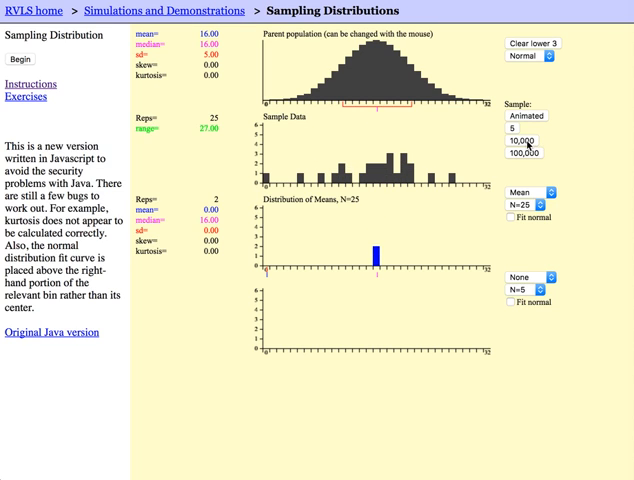
- Add batches of 10,000 sample means until Reps reaches 60,002, sd 1.00
click(523, 152)
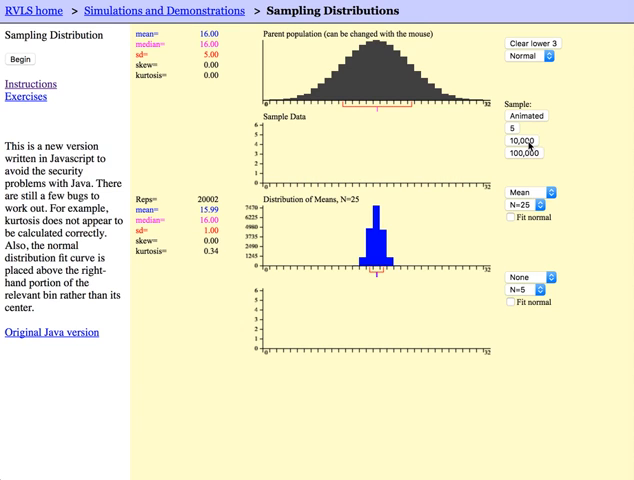
click(518, 139)
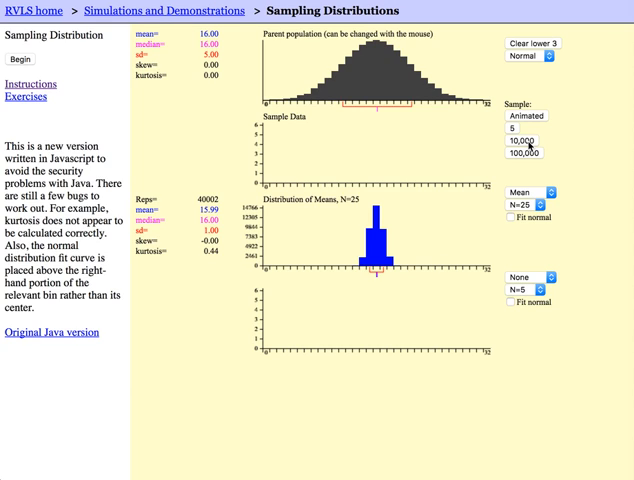
click(524, 139)
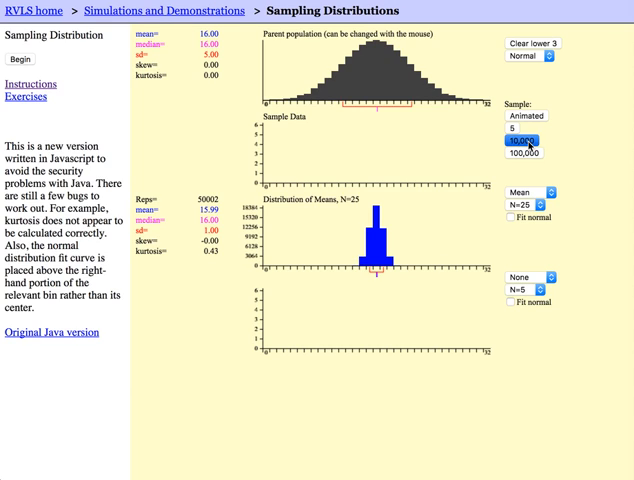
click(528, 139)
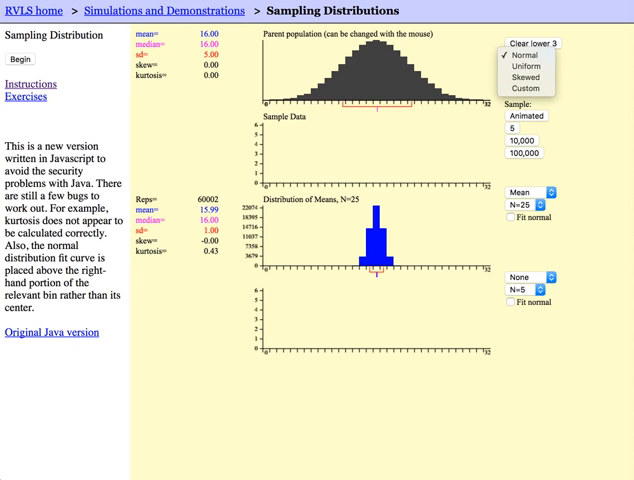
click(525, 57)
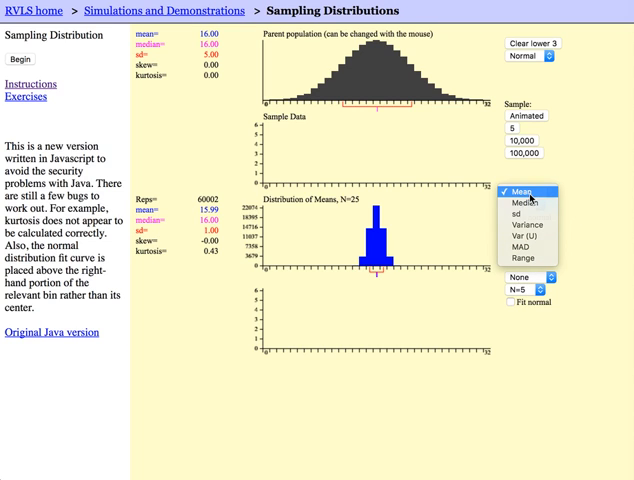
click(525, 192)
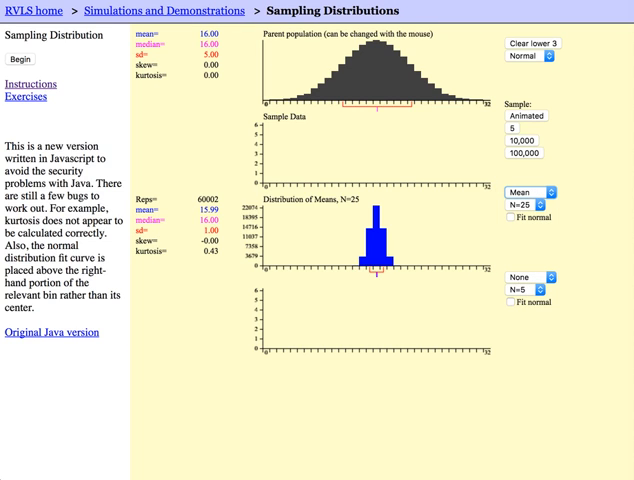